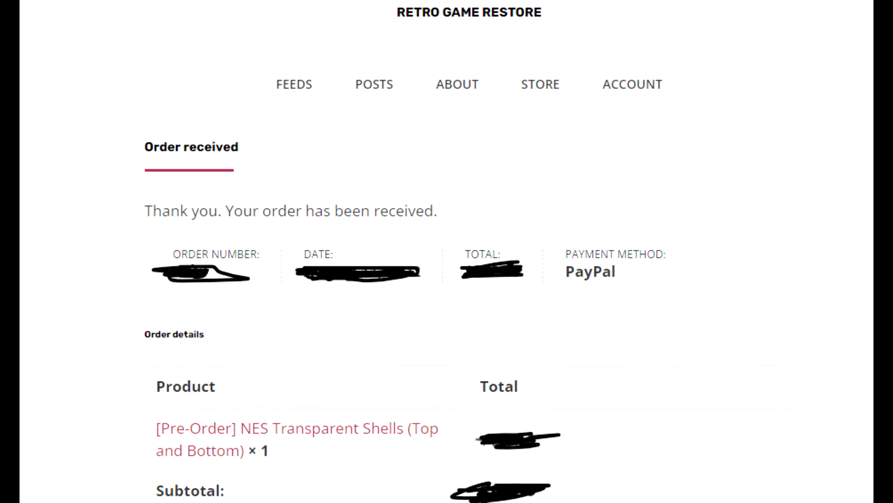
Start a 3D printing instant quote from PCBWay's CNC and 3D printing ordering page
scroll(down, 3)
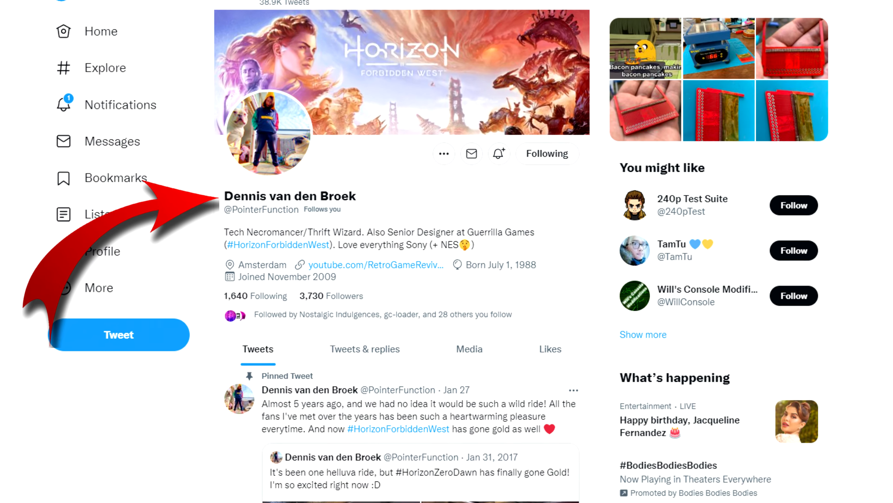
scroll(down, 3)
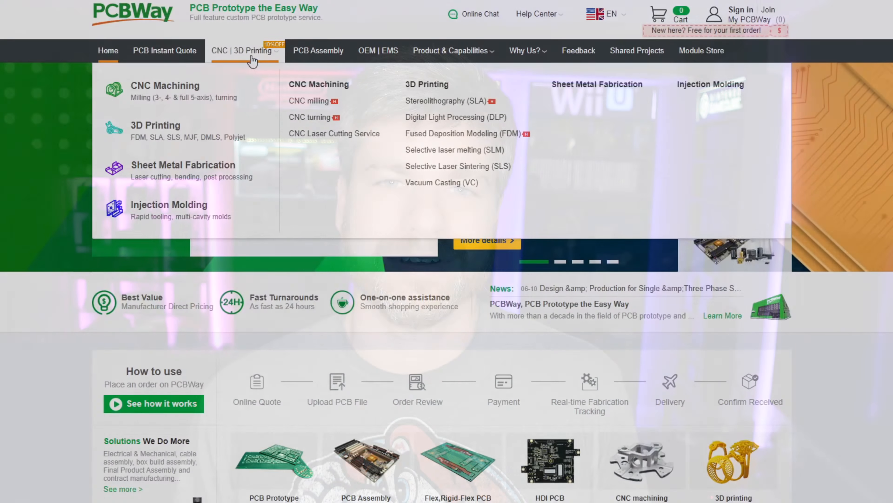
click(241, 51)
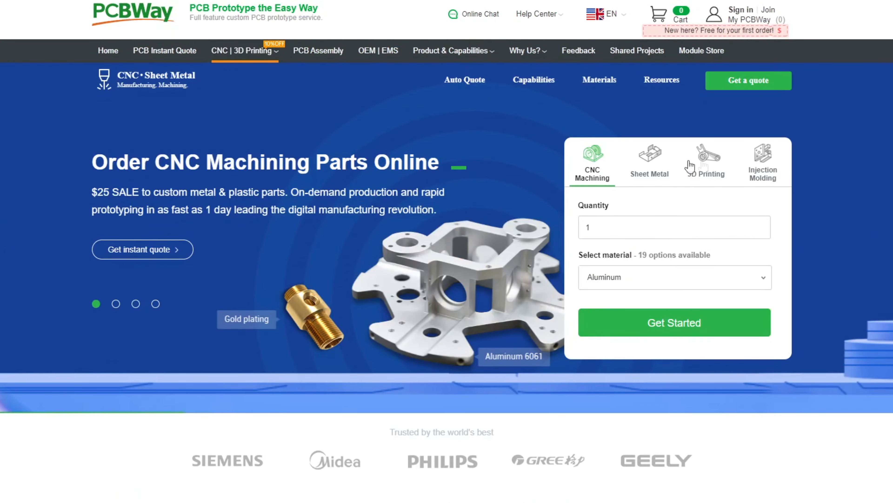
click(706, 156)
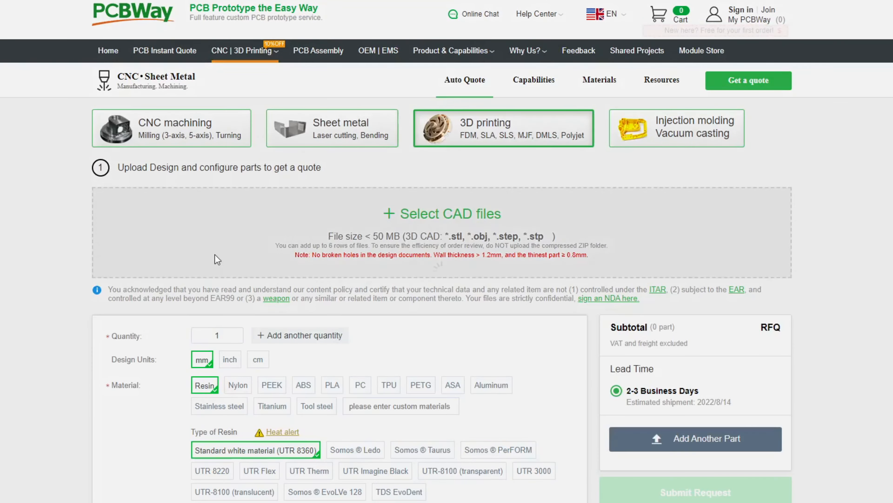
scroll(down, 3)
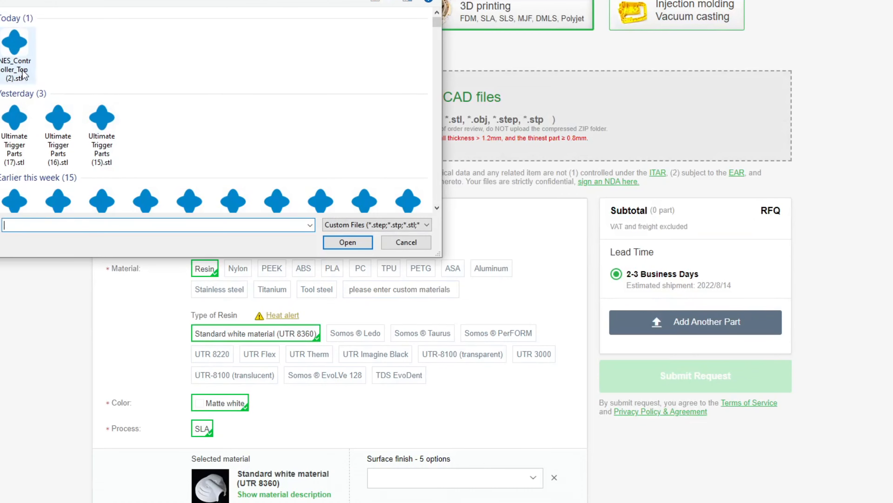
Choose UTR-8100 (transparent) resin with Transparent (Spray varnish) colour for the controller top
click(347, 242)
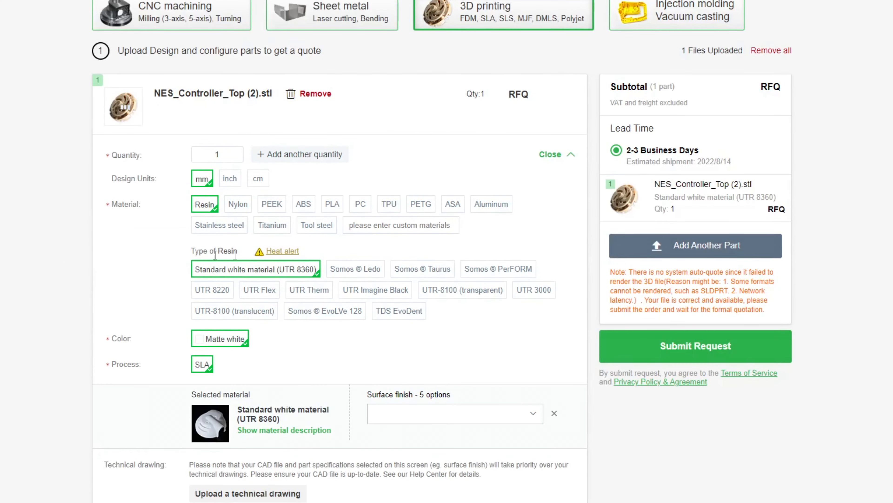
click(463, 289)
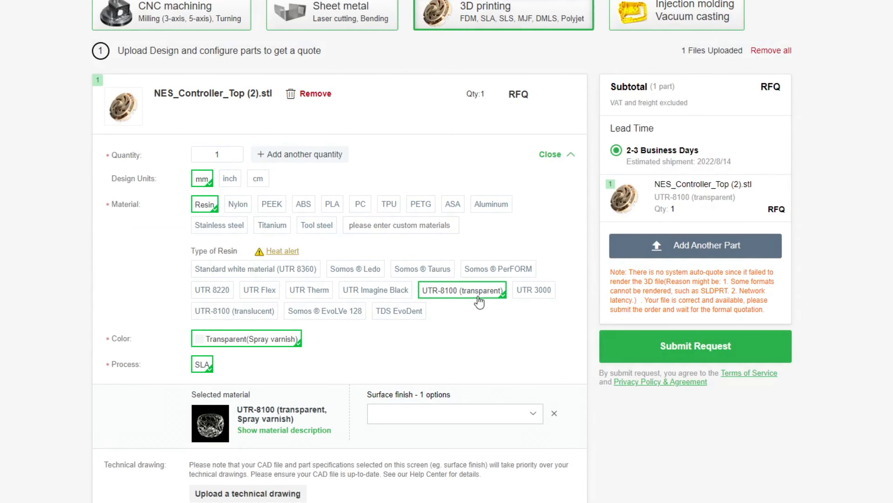
mouse_move(375, 347)
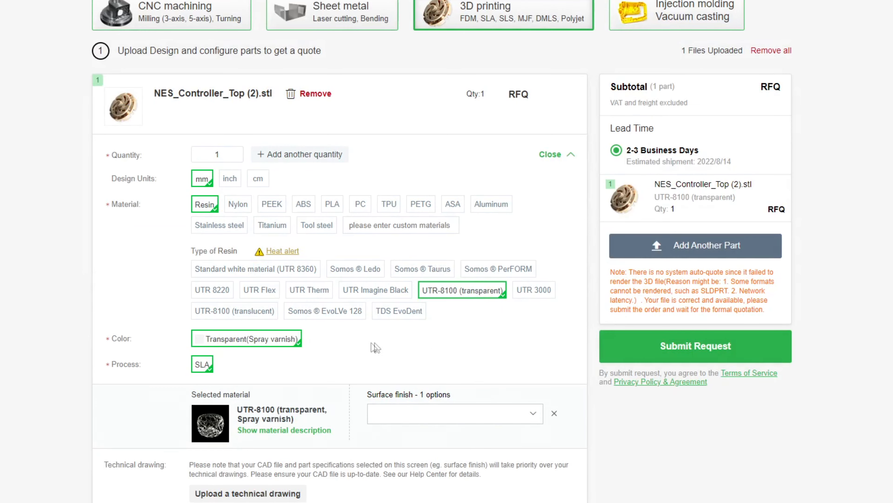
click(454, 413)
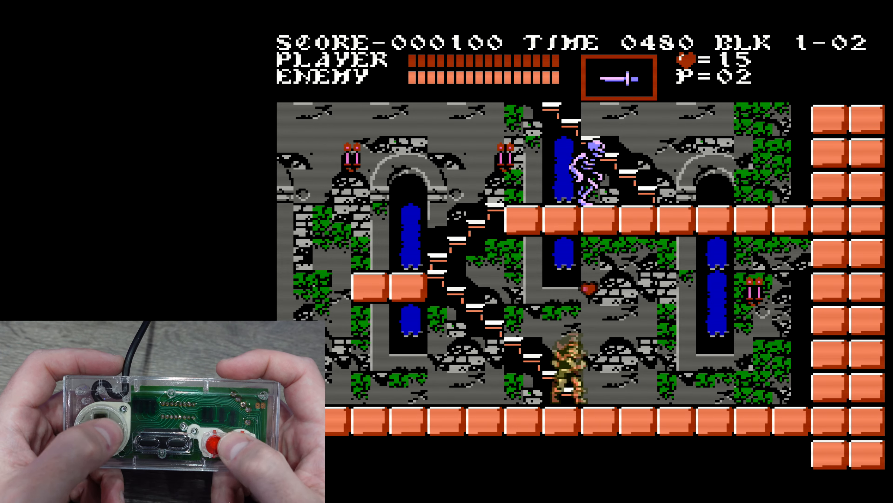
Leave the quote page for Castlevania gameplay on the transparent NES controller
click(201, 446)
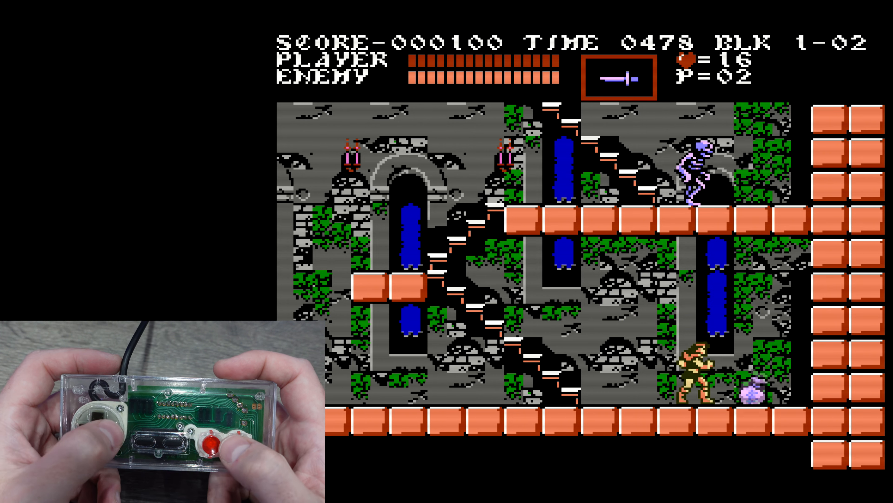